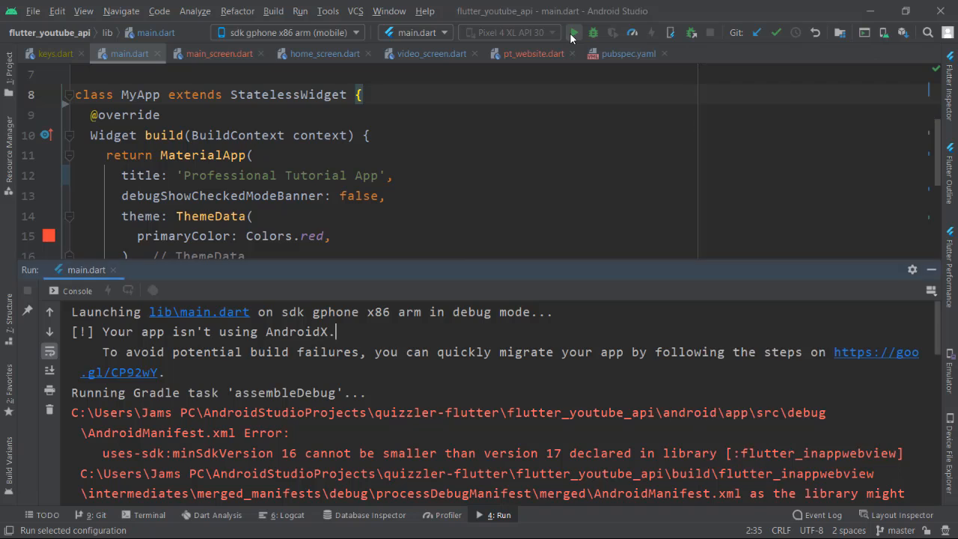
- Review the BUILD FAILED minSdkVersion output and hide the Run tool window
{"action": "left_click", "coordinate": [575, 33]}
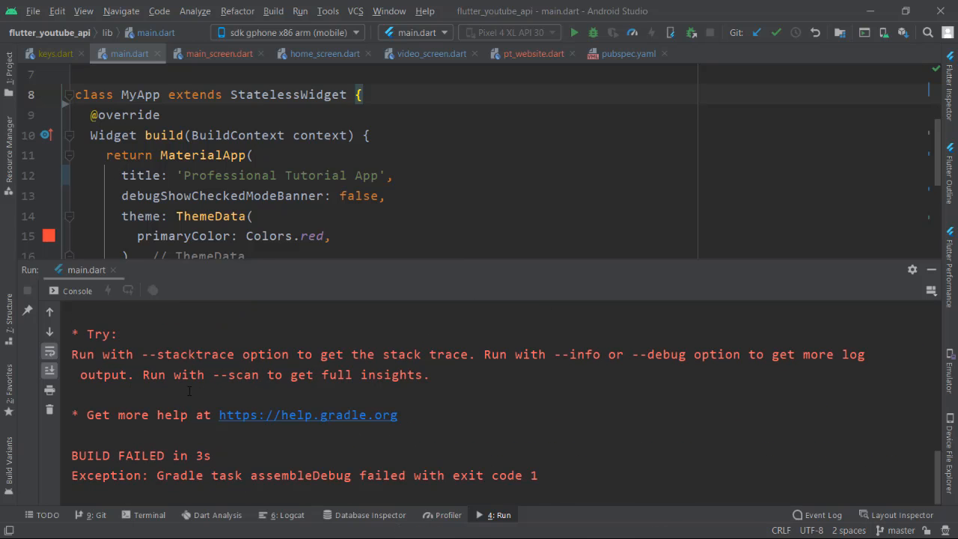
{"action": "left_click", "coordinate": [932, 269]}
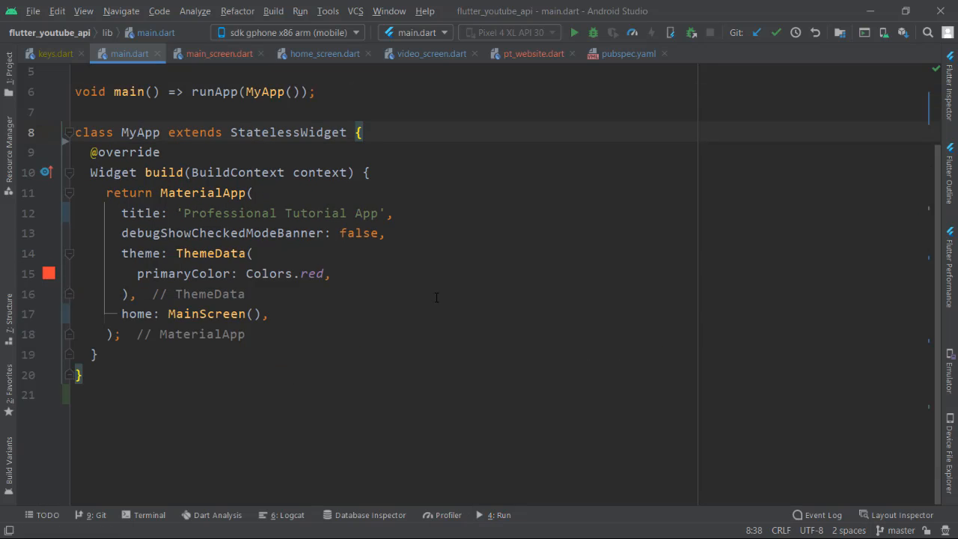
{"action": "mouse_move", "coordinate": [327, 277]}
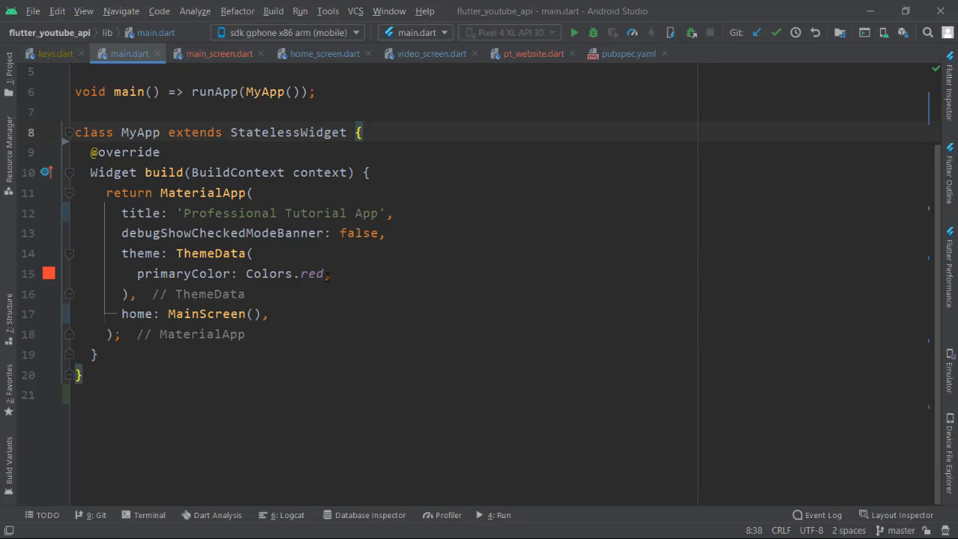
- Show the Project tool window in full Project view and expand the android folder
{"action": "left_click", "coordinate": [9, 63]}
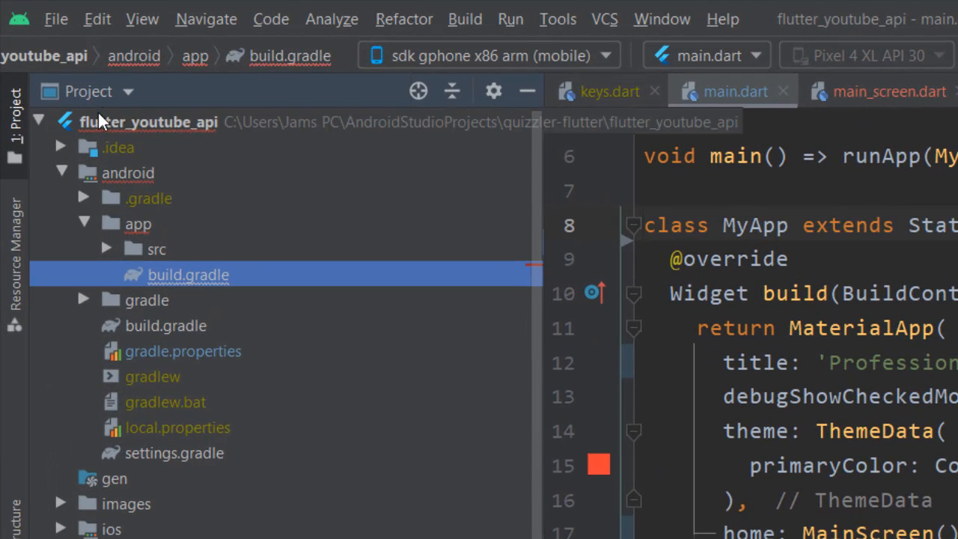
{"action": "left_click", "coordinate": [128, 91]}
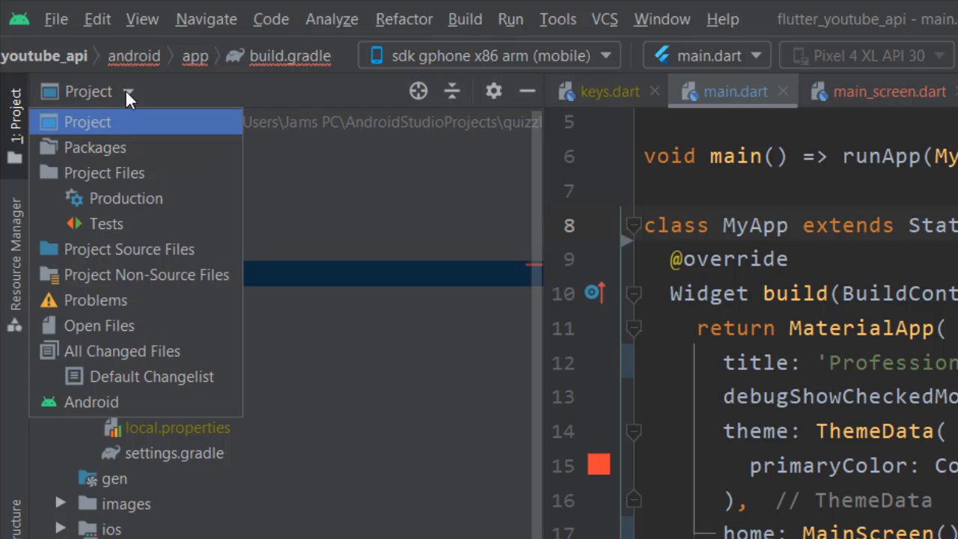
{"action": "left_click", "coordinate": [86, 121]}
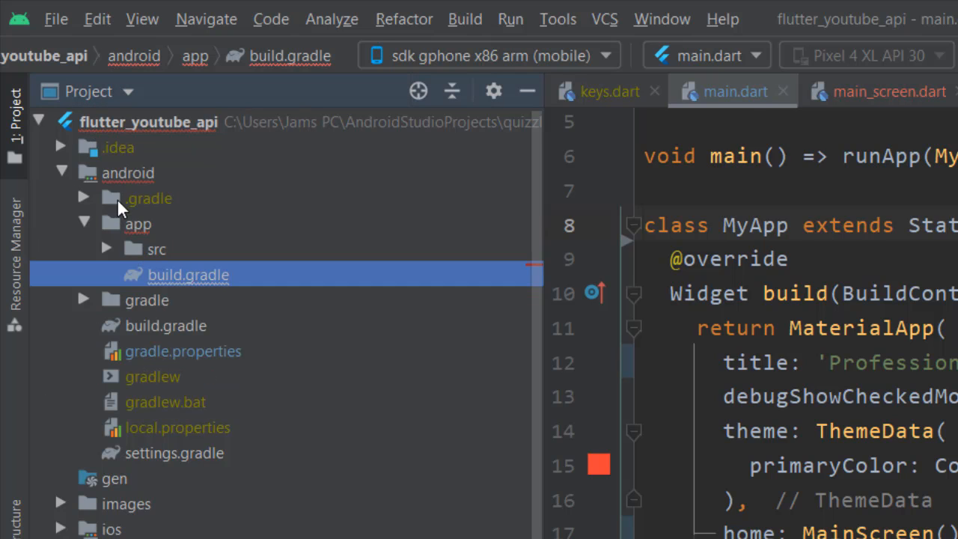
{"action": "left_click", "coordinate": [127, 174]}
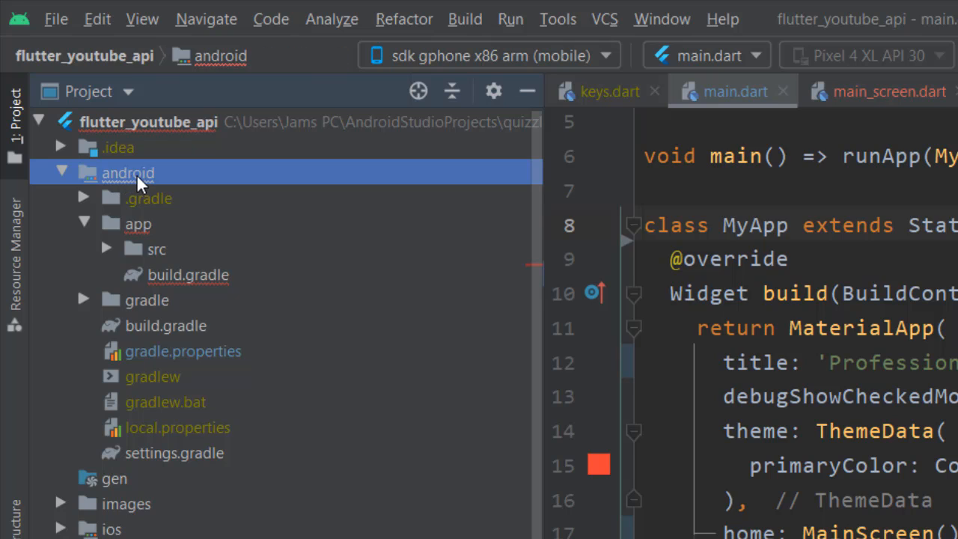
{"action": "mouse_move", "coordinate": [90, 257]}
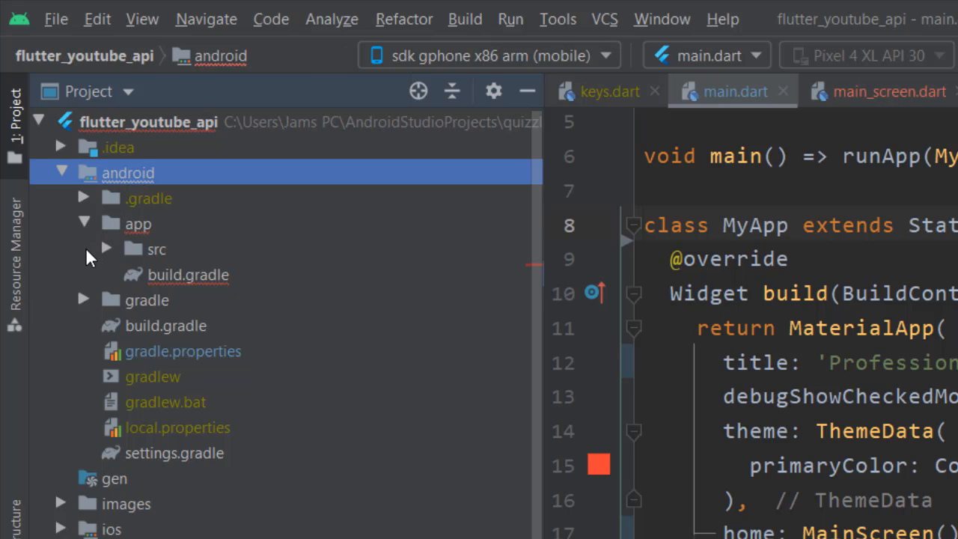
- Briefly view app/build.gradle, close it, and select gradle.properties
{"action": "left_click", "coordinate": [189, 276]}
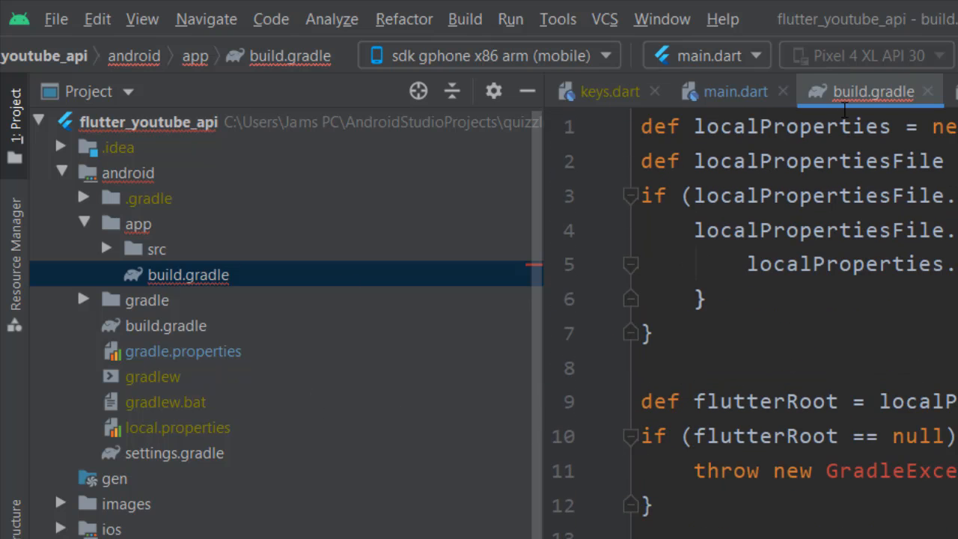
{"action": "left_click", "coordinate": [735, 91]}
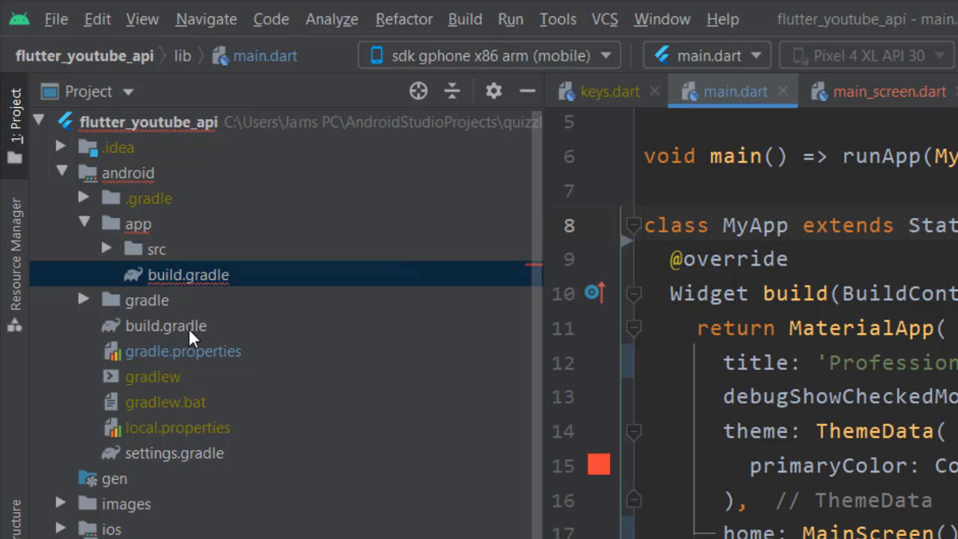
{"action": "left_click", "coordinate": [183, 350]}
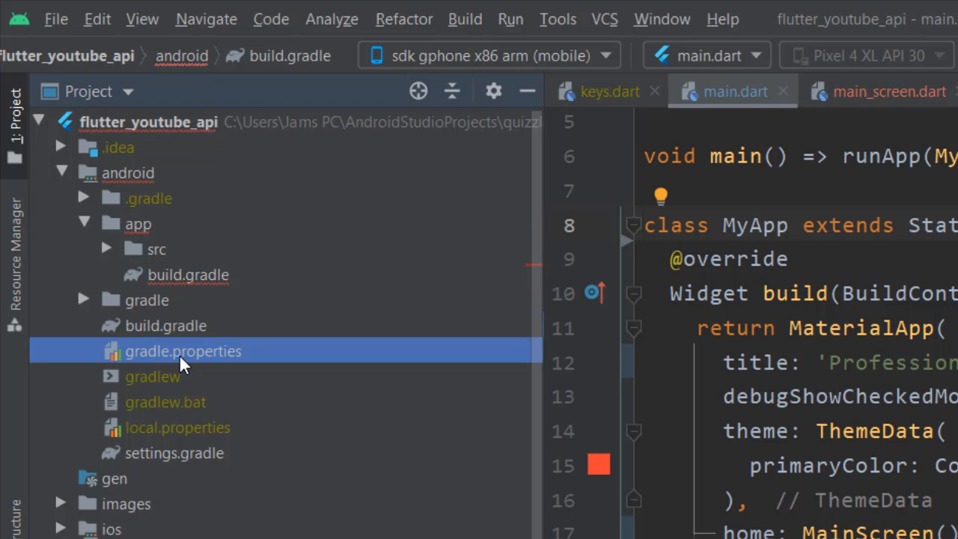
- Add android.useAndroidX=true and android.enableJetifier=true at the top of gradle.properties
{"action": "double_click", "coordinate": [183, 350]}
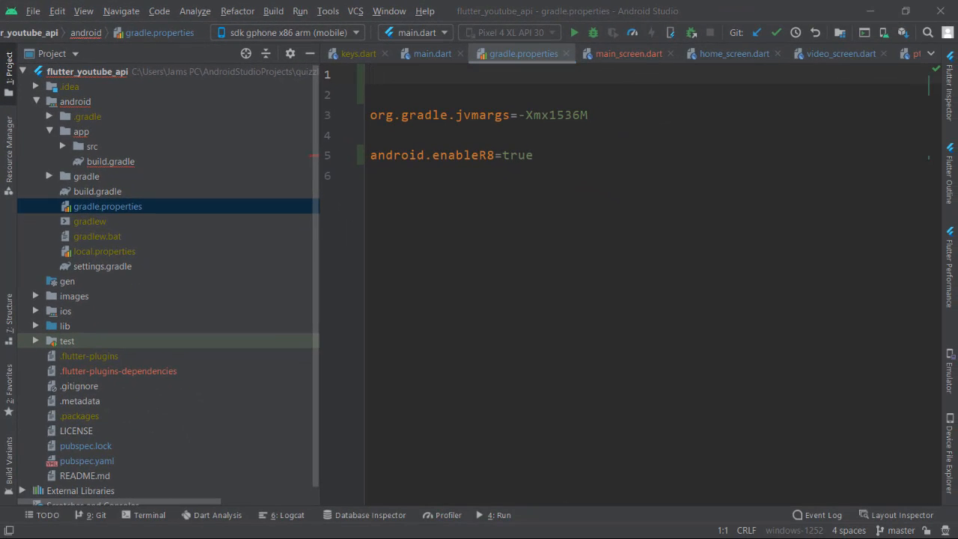
{"action": "type", "text": "android.useAndroidX=true"}
{"action": "left_click", "coordinate": [649, 95]}
{"action": "type", "text": "android.enableJetifier=true"}
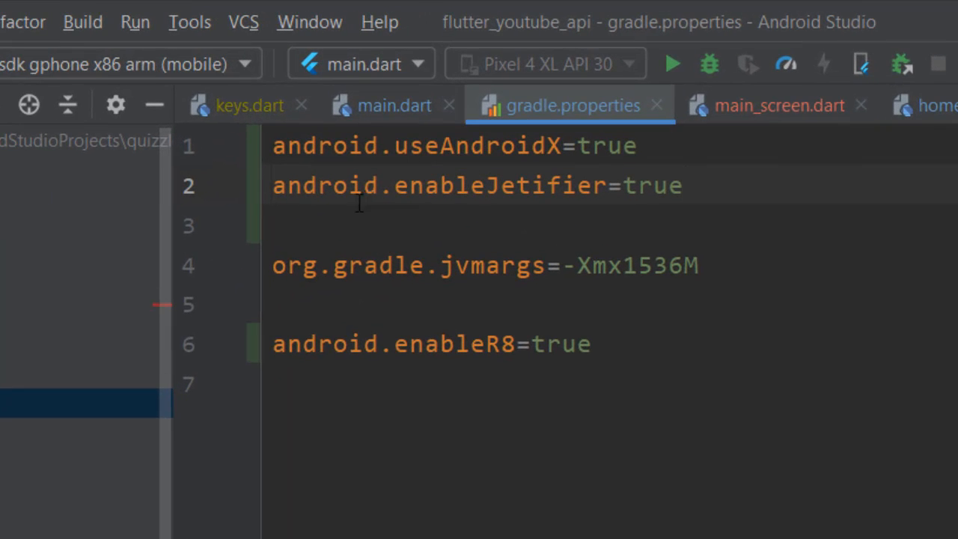
{"action": "mouse_move", "coordinate": [494, 185]}
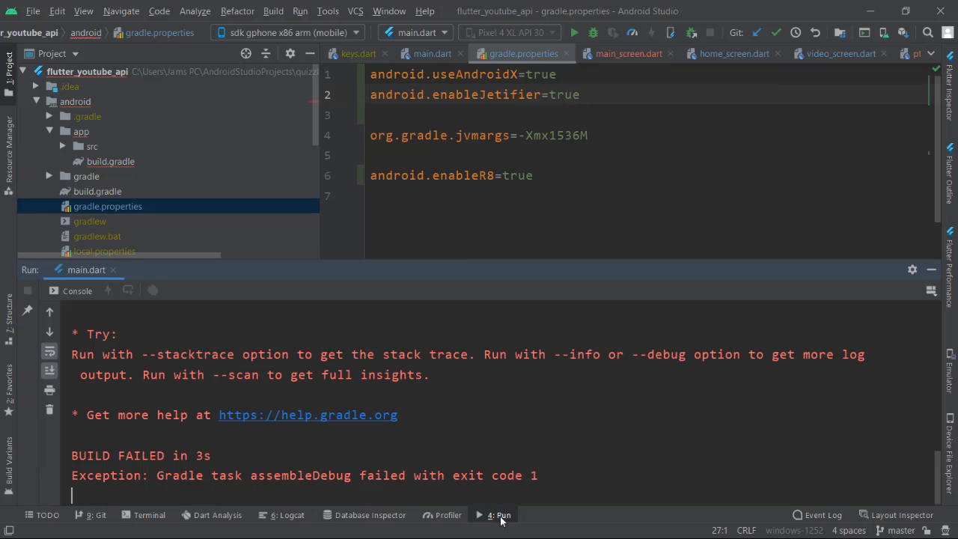
{"action": "scroll", "scroll_direction": "up", "scroll_amount": 3}
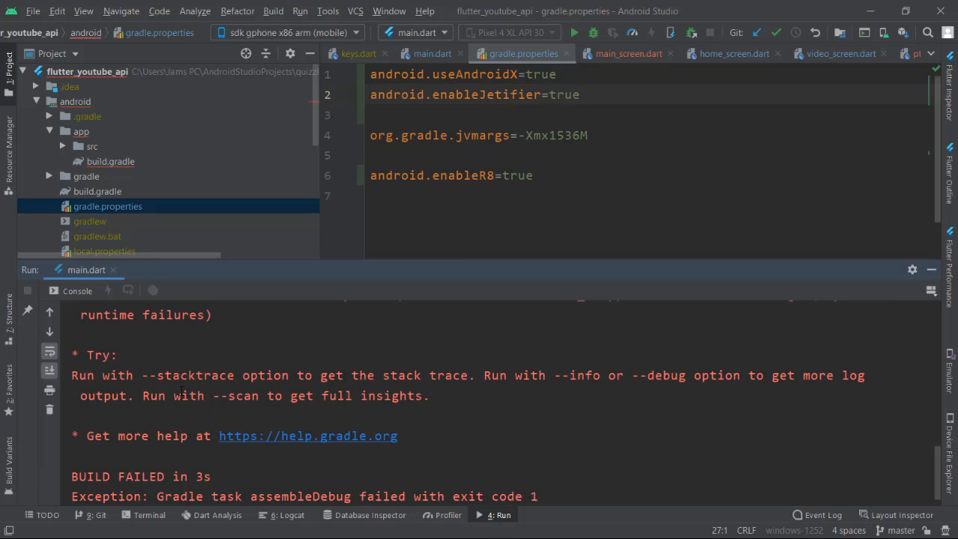
- Review the Run console's minSdkVersion 16 versus 17 error and hide the Run window
{"action": "left_click", "coordinate": [575, 33]}
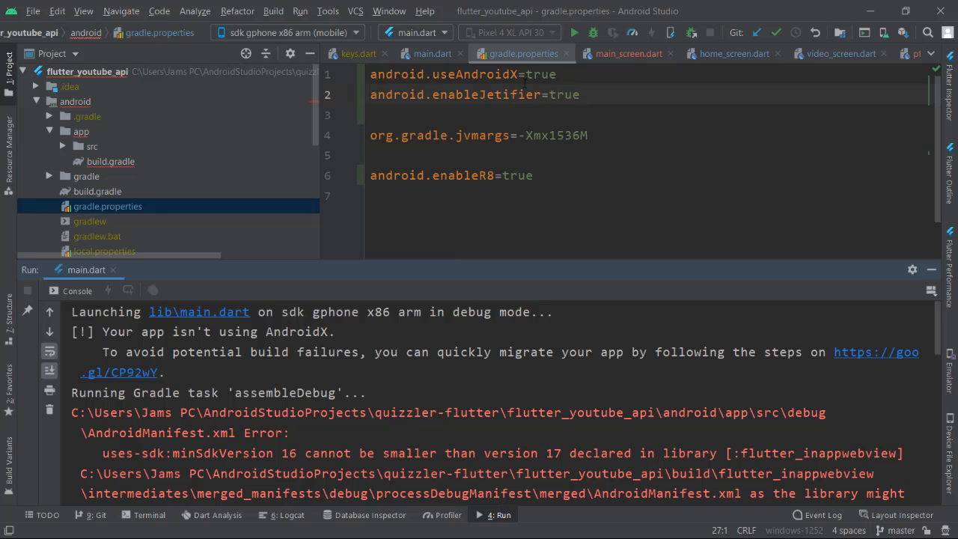
{"action": "scroll", "scroll_direction": "down", "scroll_amount": 3}
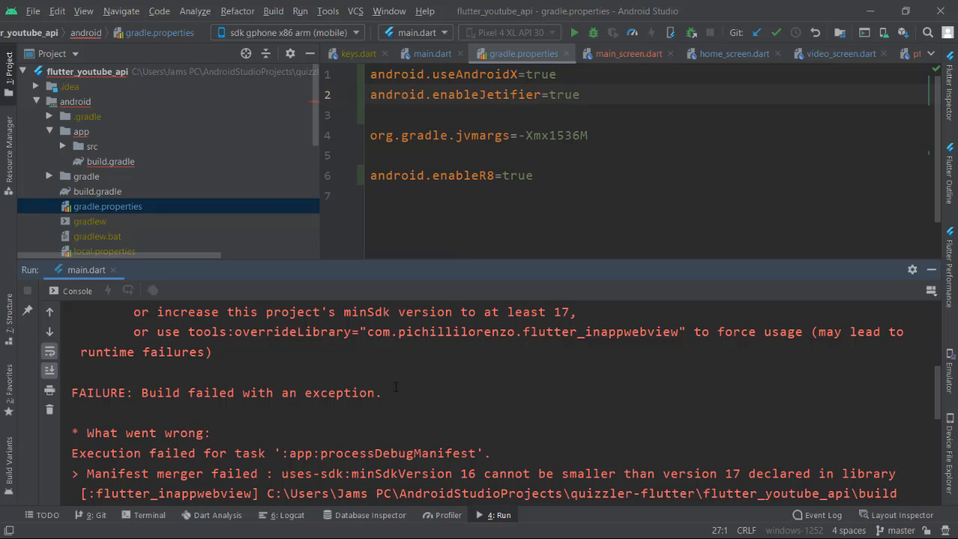
{"action": "mouse_move", "coordinate": [853, 318]}
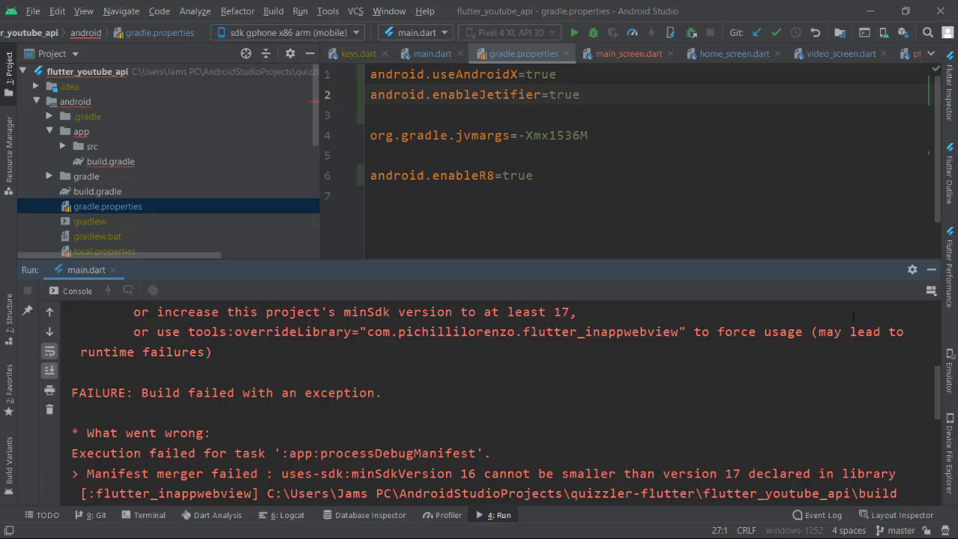
{"action": "left_click", "coordinate": [932, 270]}
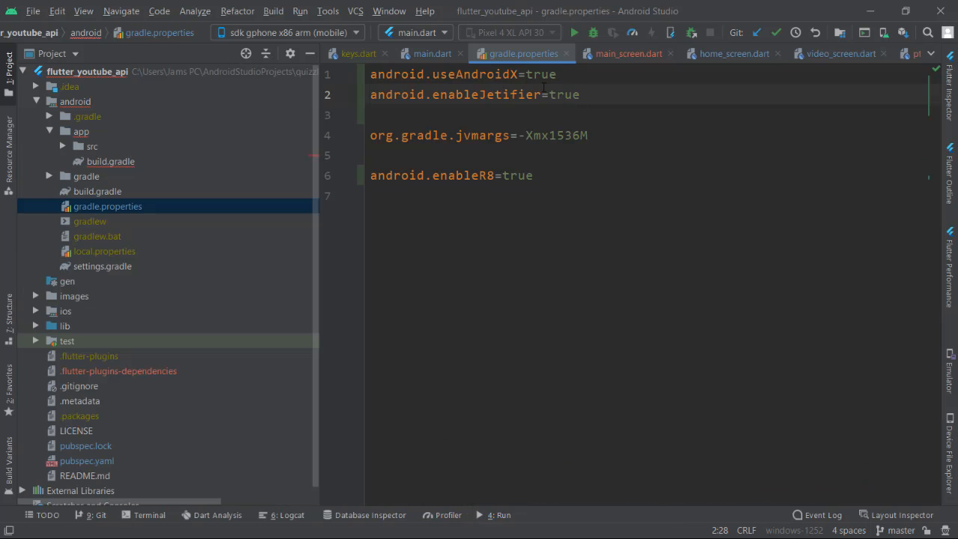
- Open the app module's build.gradle from the android/app folder
{"action": "left_click", "coordinate": [431, 54]}
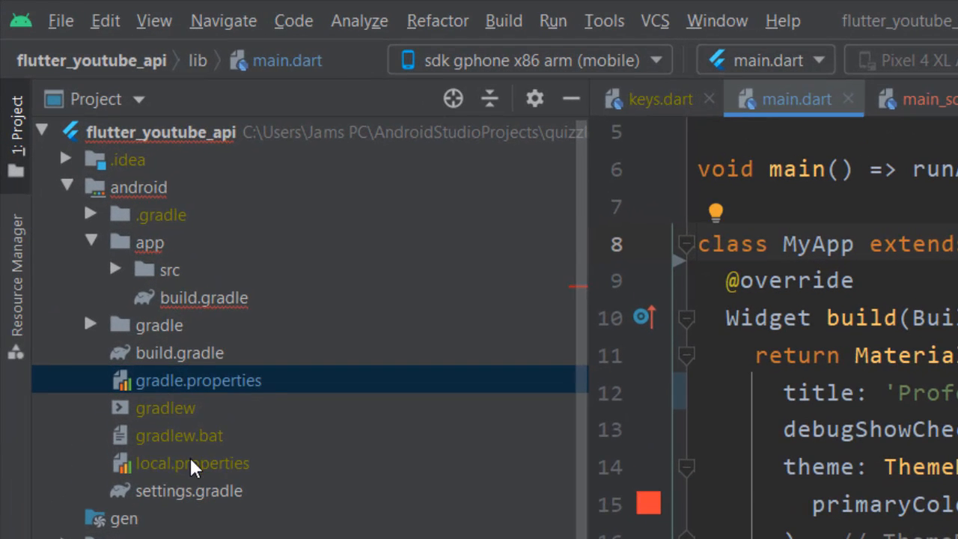
{"action": "mouse_move", "coordinate": [144, 318]}
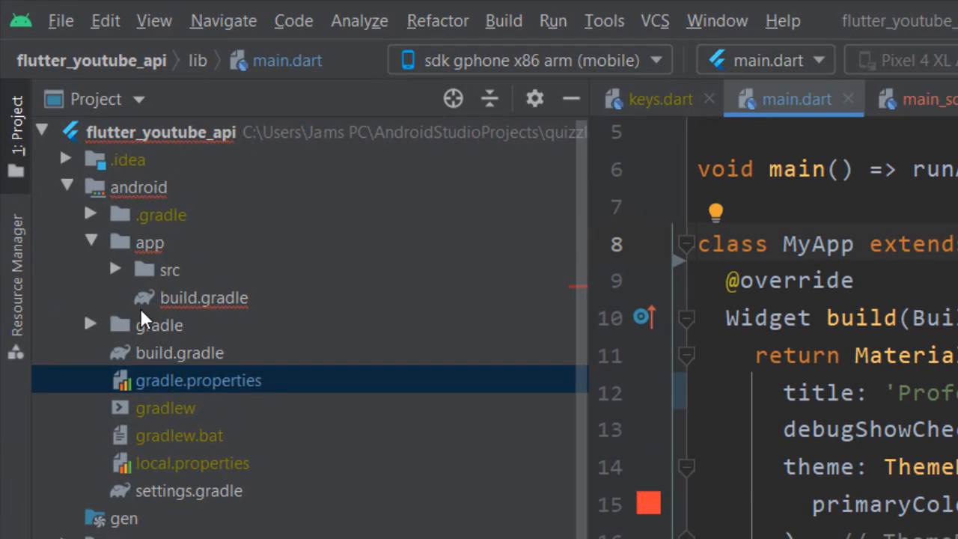
{"action": "left_click", "coordinate": [204, 297]}
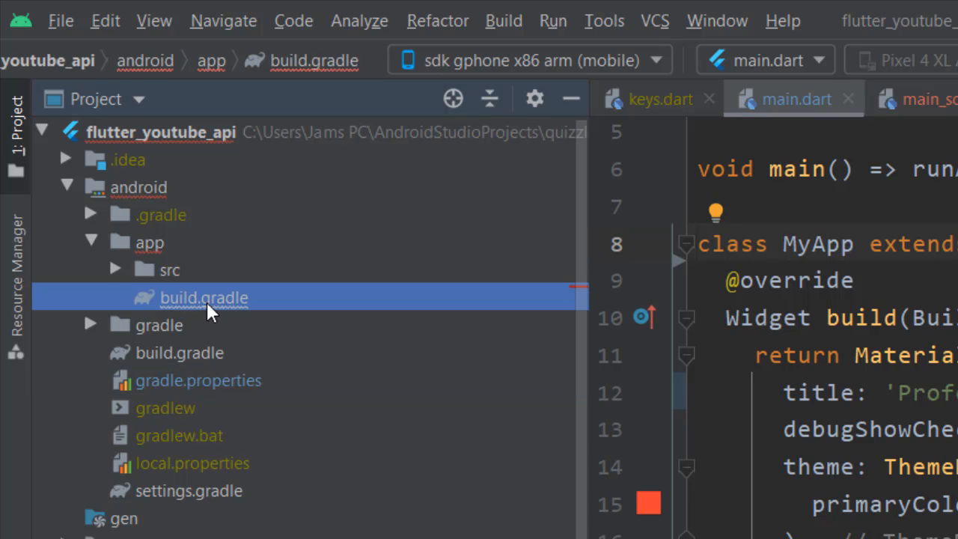
{"action": "double_click", "coordinate": [203, 296]}
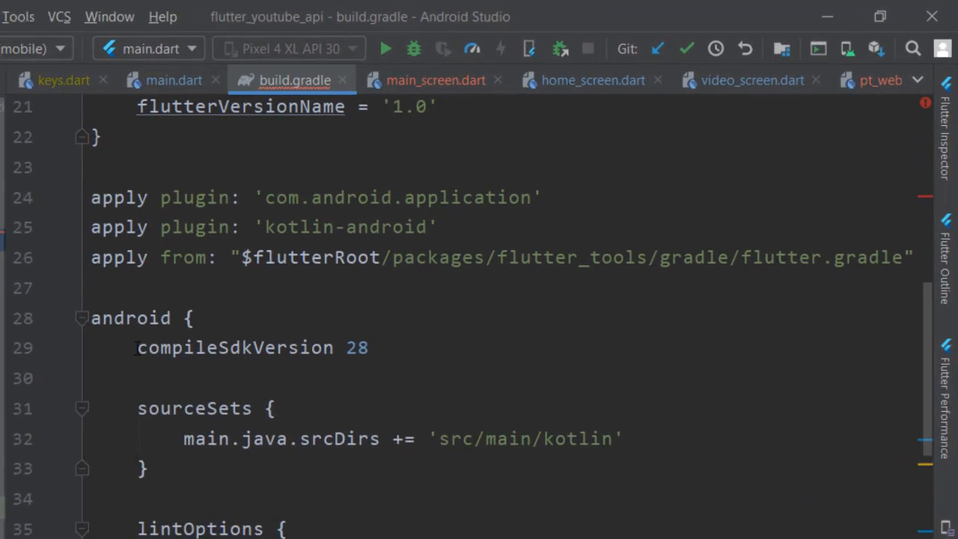
{"action": "double_click", "coordinate": [147, 347]}
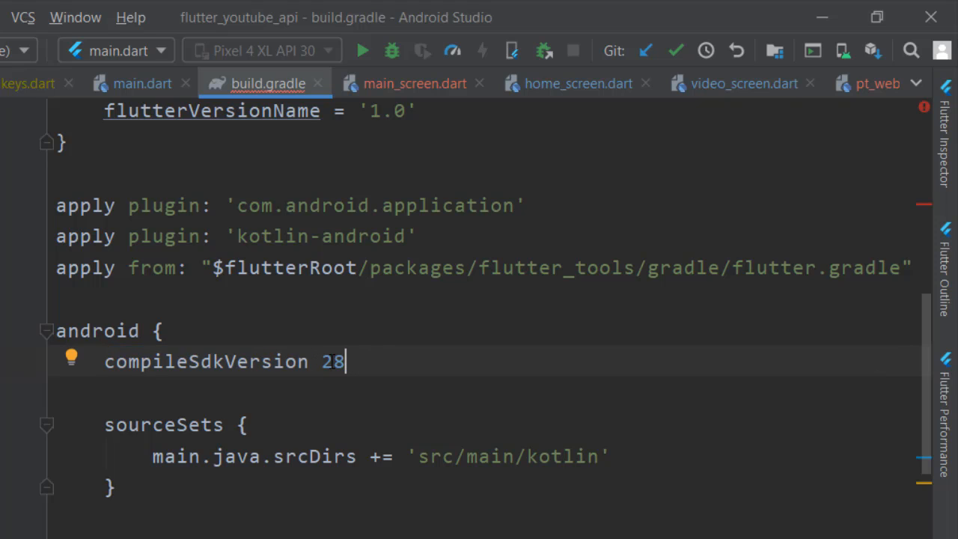
- In defaultConfig change minSdkVersion from 16 to 21, leaving compileSdkVersion at 28
{"action": "double_click", "coordinate": [332, 361]}
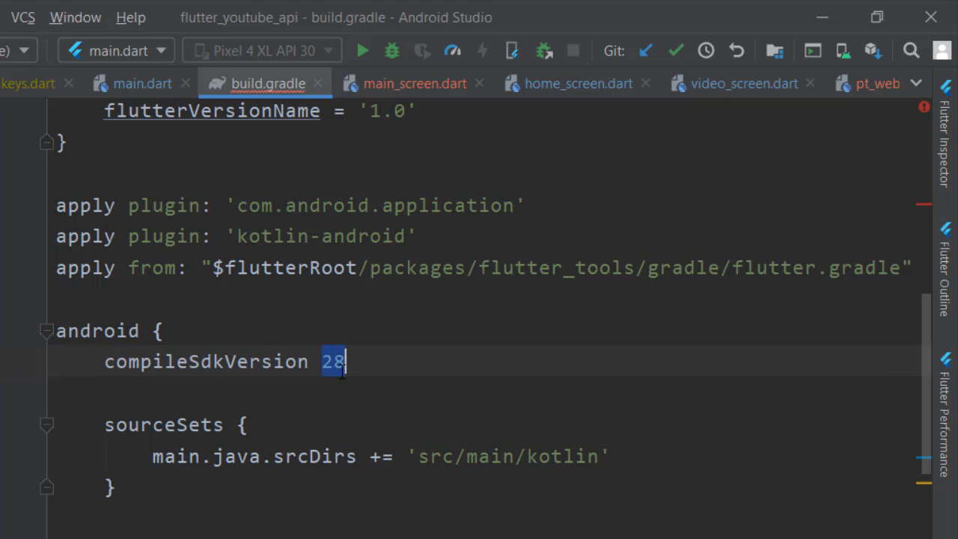
{"action": "left_click", "coordinate": [329, 361]}
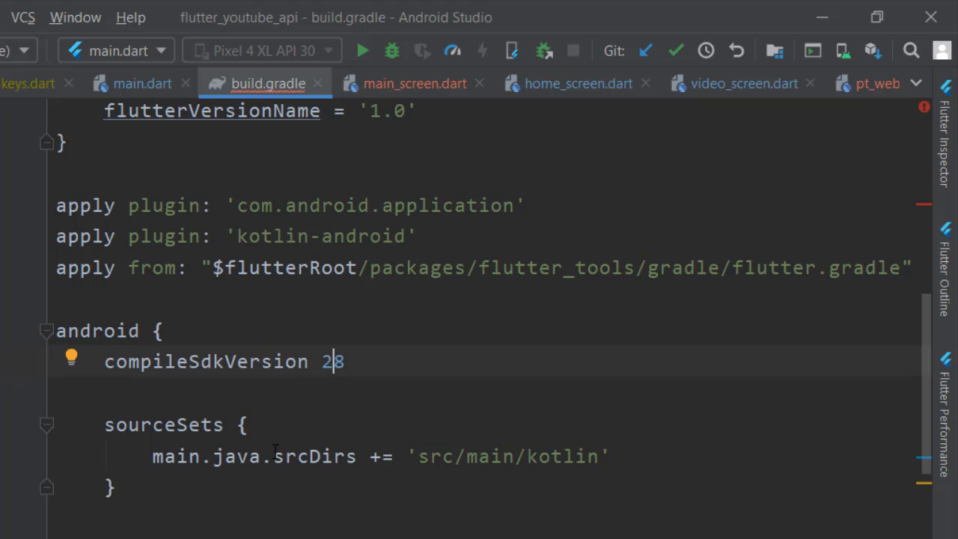
{"action": "scroll", "scroll_direction": "down", "scroll_amount": 3}
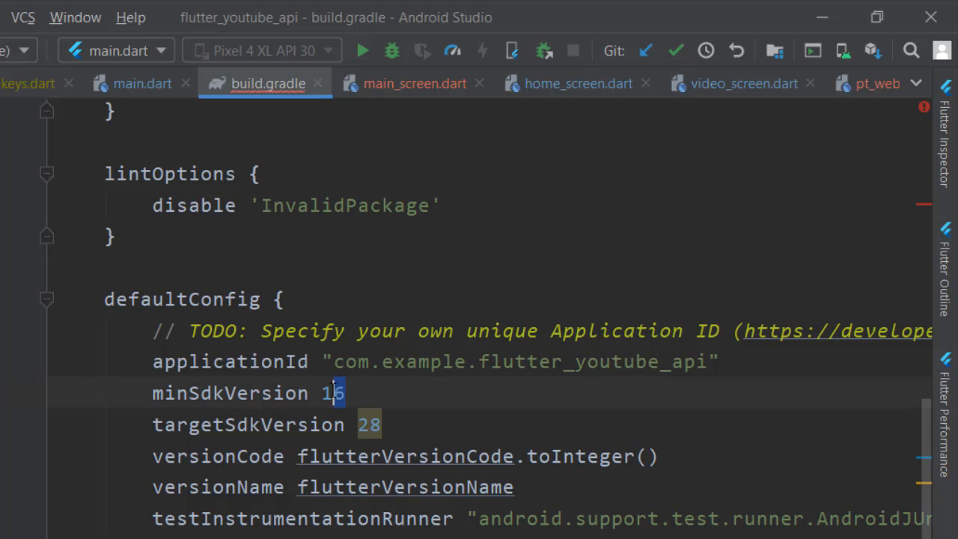
{"action": "type", "text": "21"}
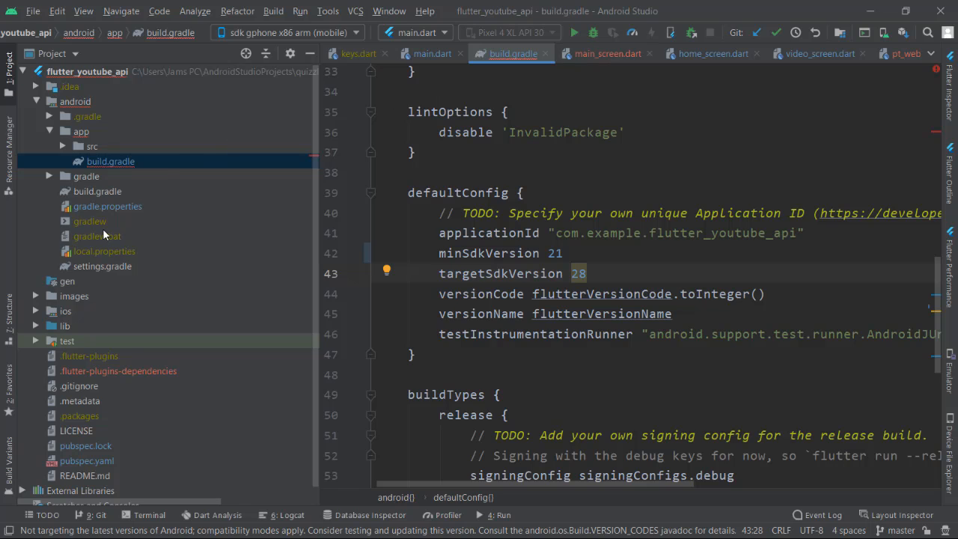
{"action": "mouse_move", "coordinate": [114, 215]}
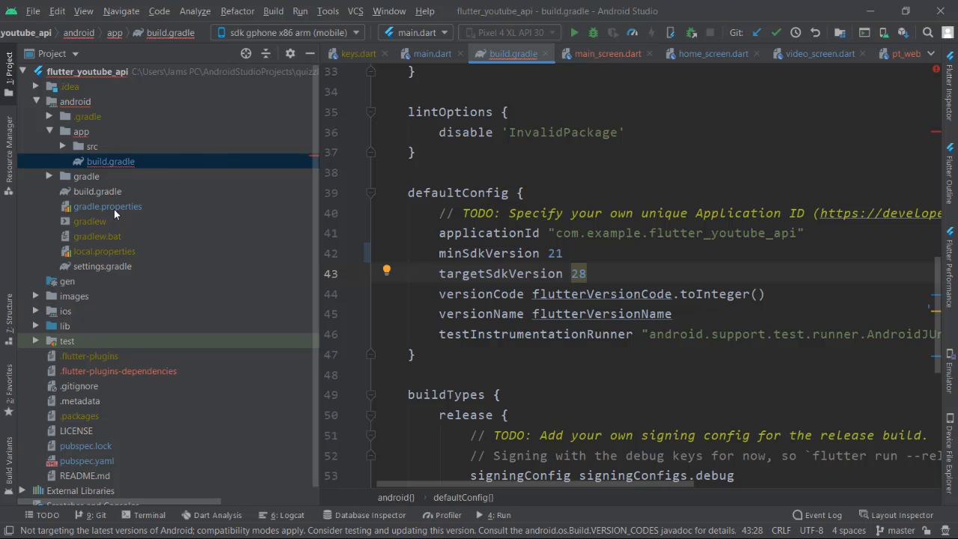
- Check useAndroidX and enableJetifier in gradle.properties, return to build.gradle and rerun the app on the emulator
{"action": "left_click", "coordinate": [108, 207]}
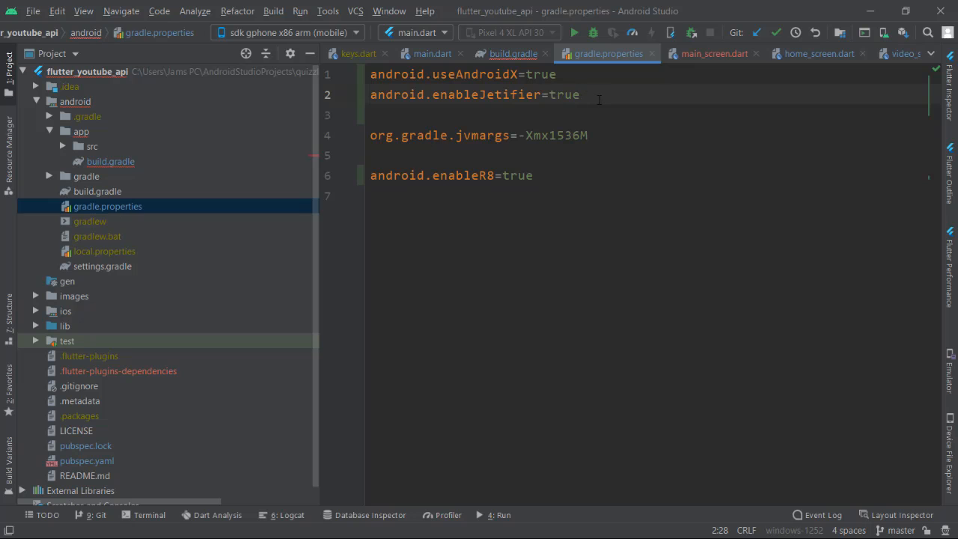
{"action": "left_click", "coordinate": [512, 54]}
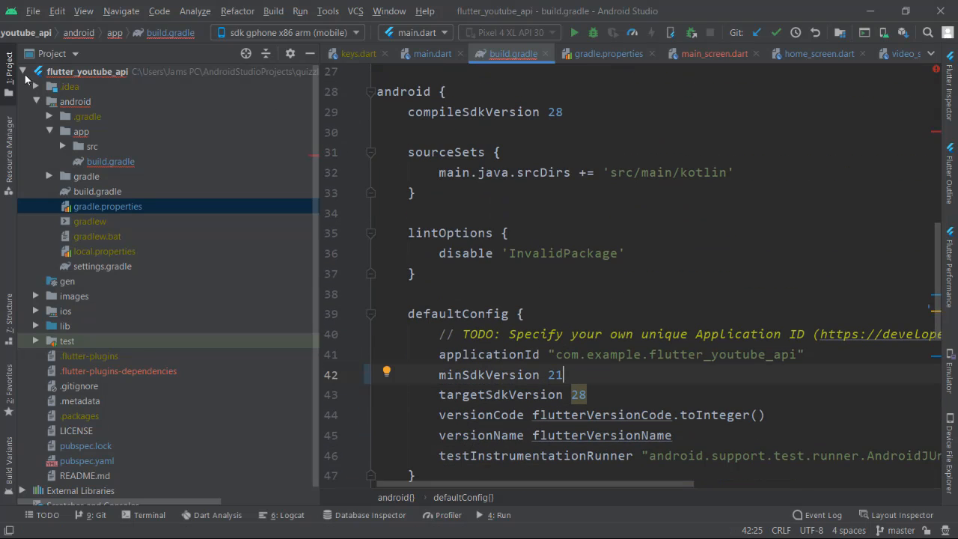
{"action": "left_click", "coordinate": [9, 67]}
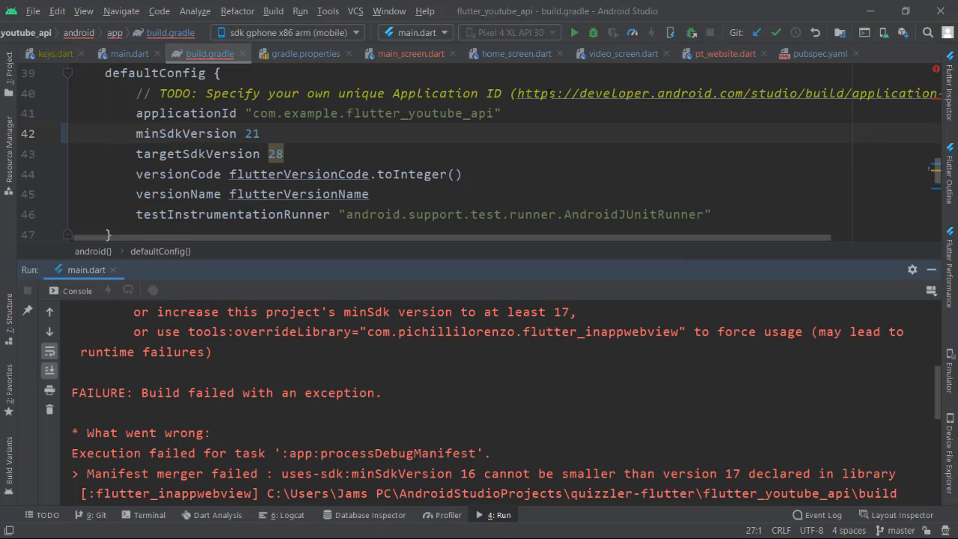
{"action": "left_click", "coordinate": [128, 54]}
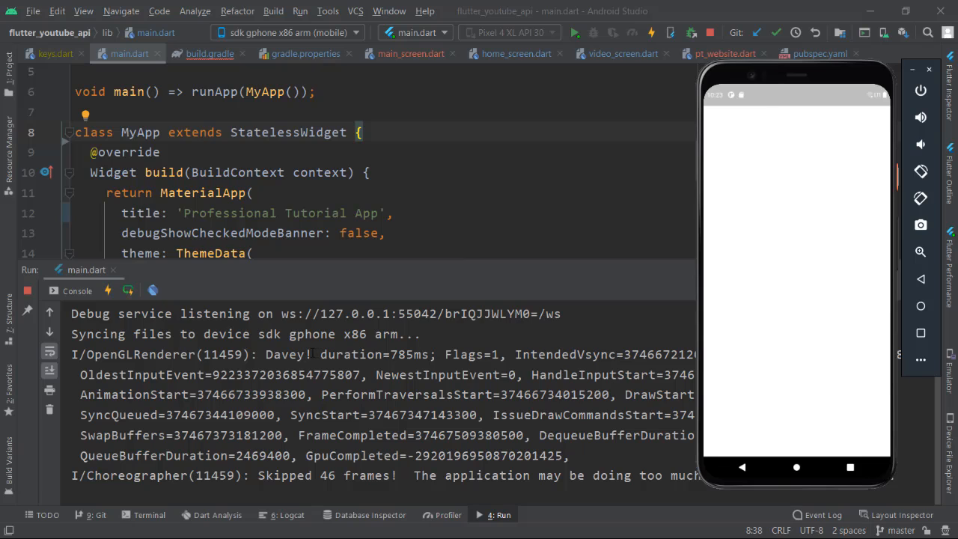
{"action": "mouse_move", "coordinate": [788, 111]}
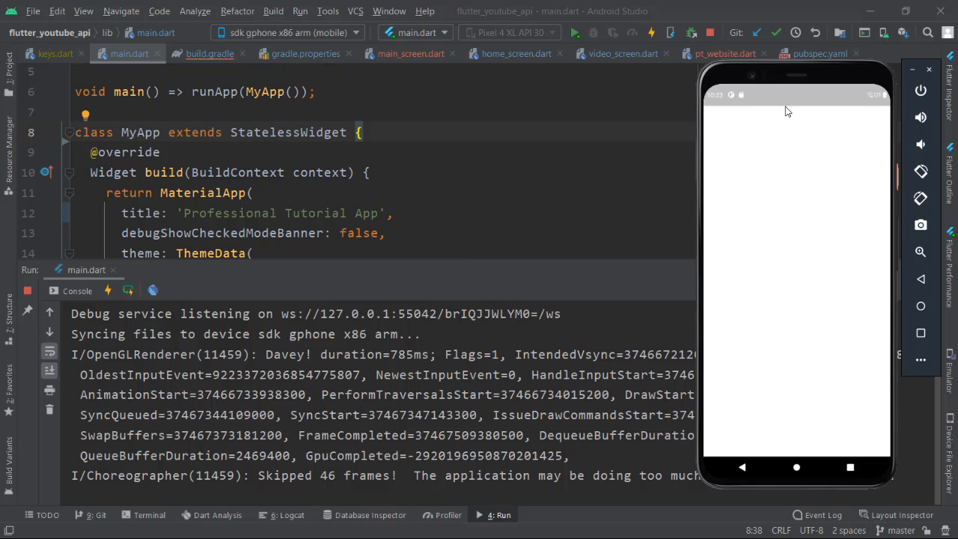
{"action": "mouse_move", "coordinate": [656, 113]}
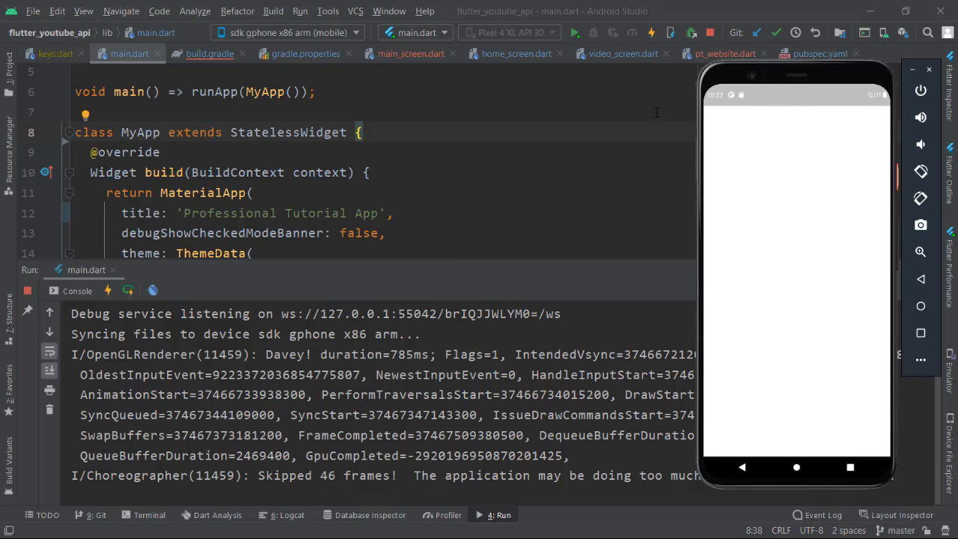
{"action": "mouse_move", "coordinate": [647, 111]}
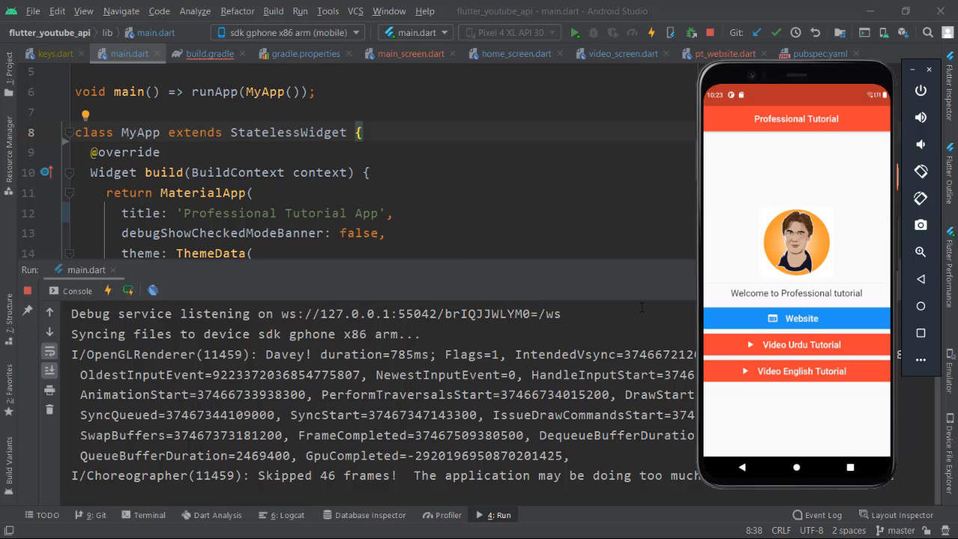
{"action": "mouse_move", "coordinate": [776, 350]}
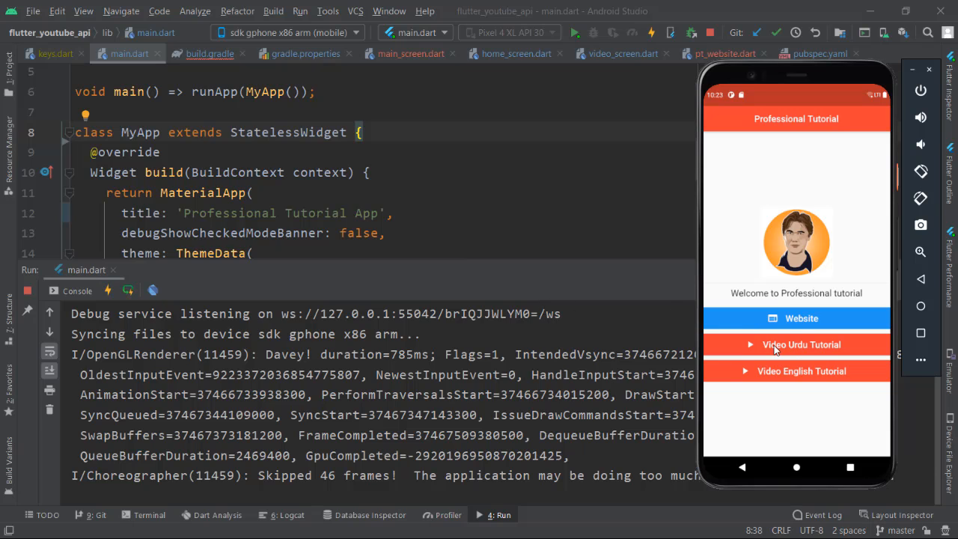
- Tap the Video Urdu Tutorial button on the running app's home screen
{"action": "left_click", "coordinate": [797, 345]}
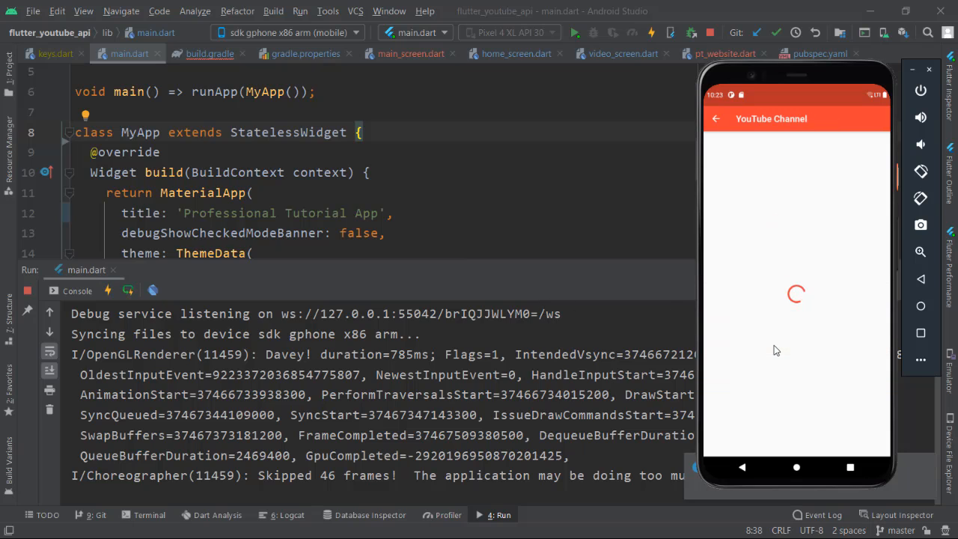